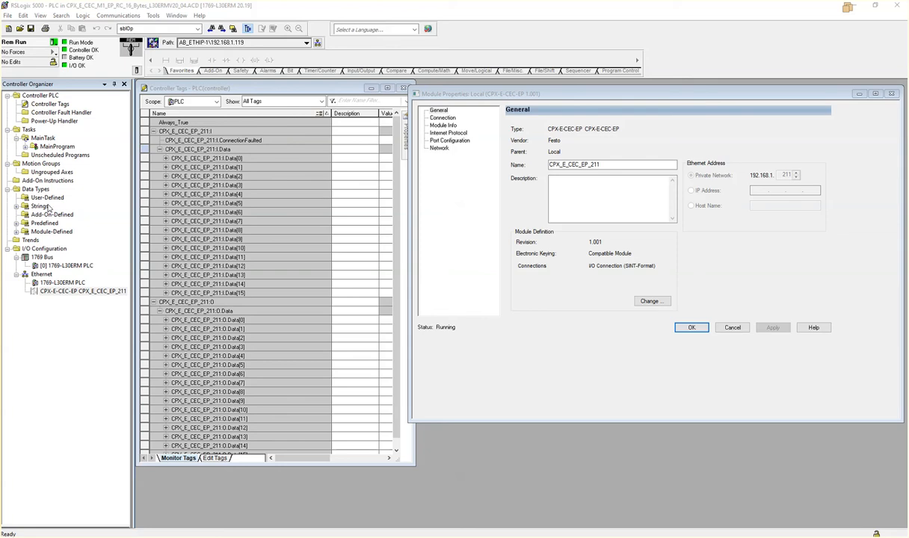
mouse_move(42, 111)
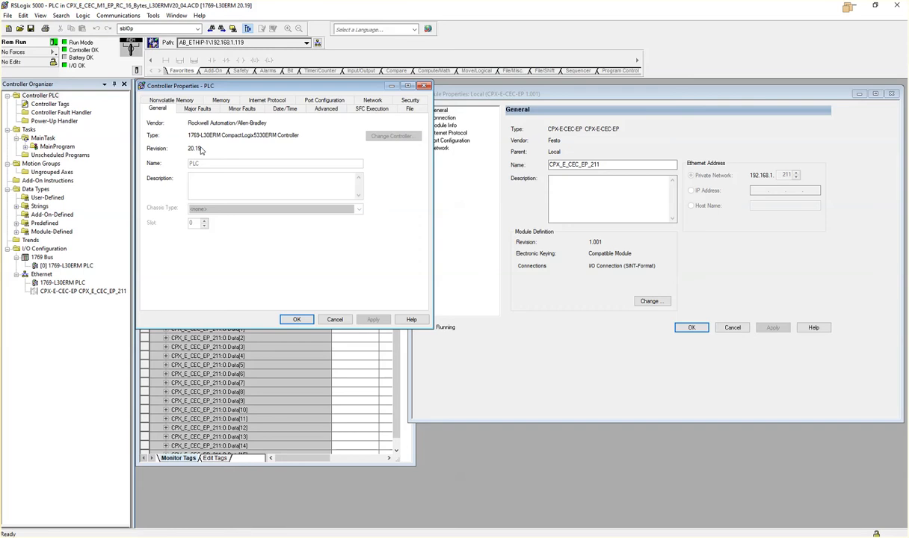
mouse_move(272, 137)
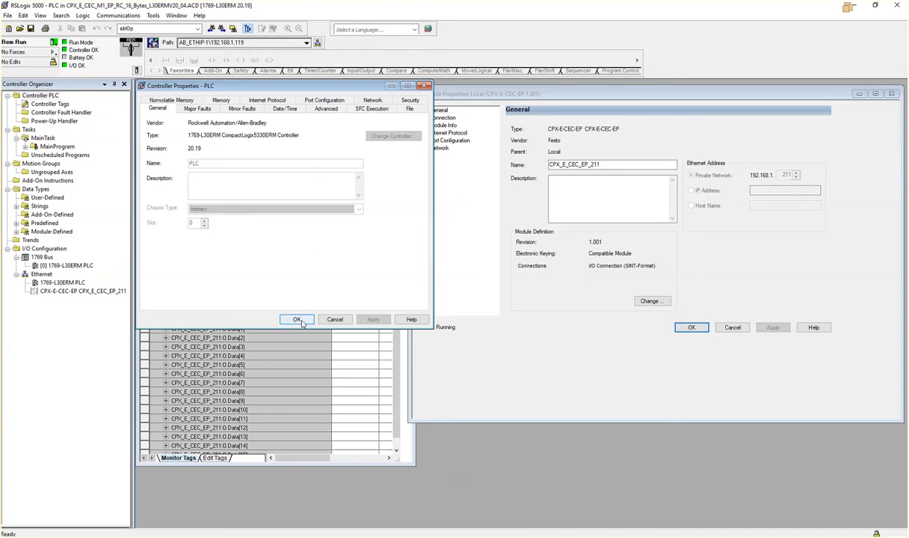
Confirm the Controller Properties dialog, then browse the controller node's actions and the Tools menu
left_click(296, 320)
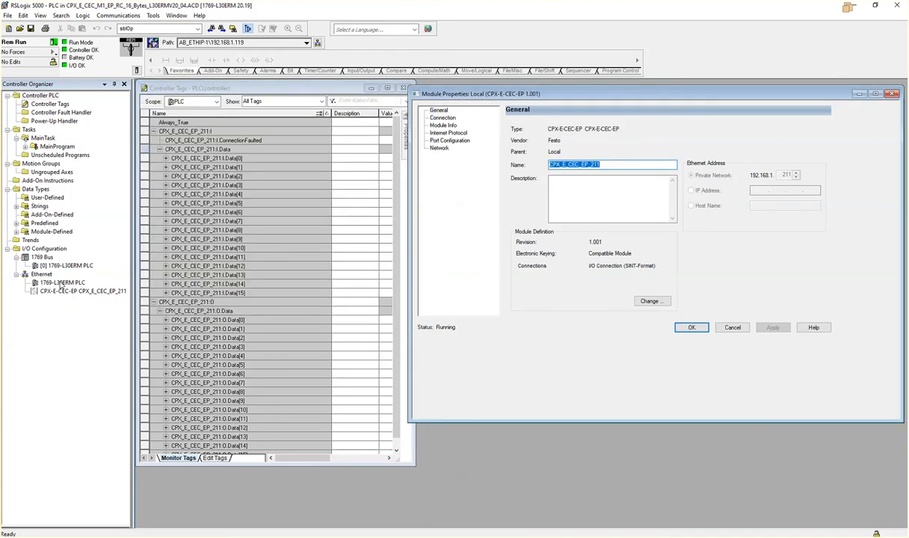
right_click(60, 282)
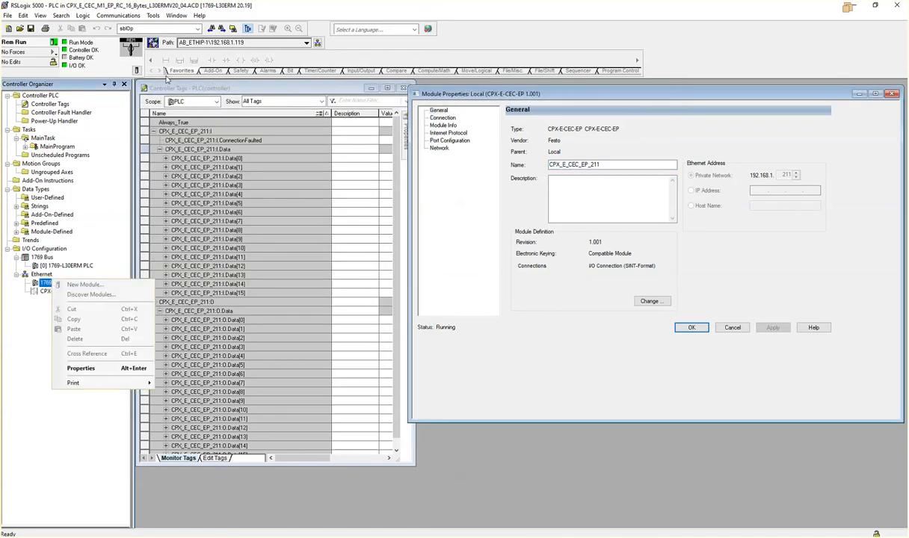
left_click(152, 15)
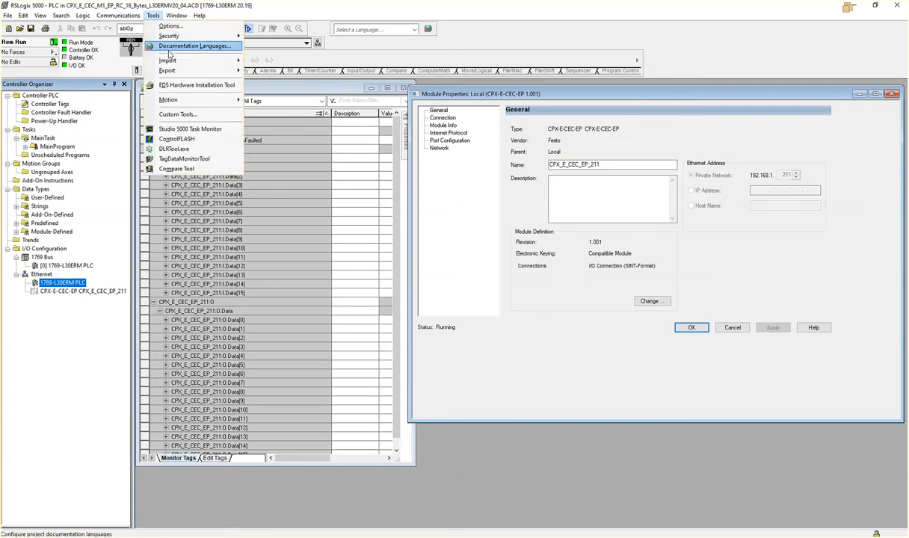
mouse_move(198, 83)
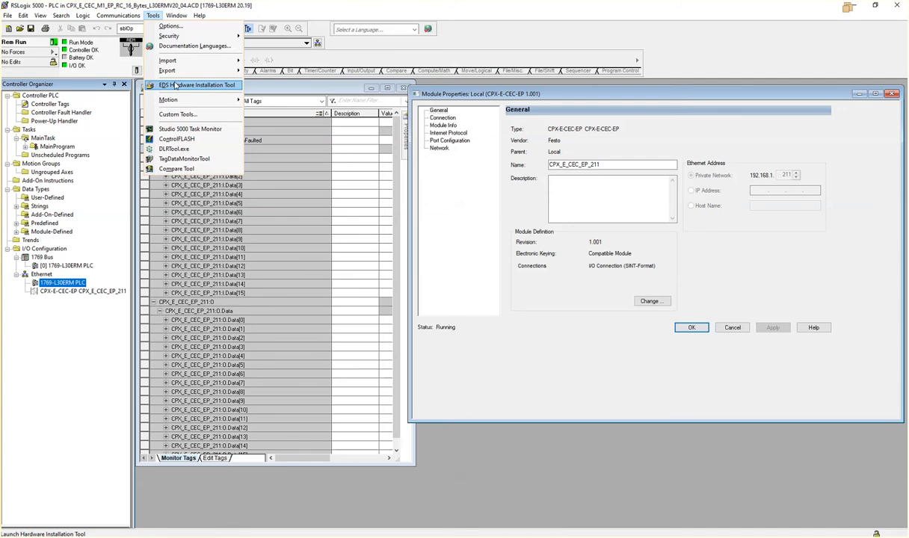
mouse_move(197, 84)
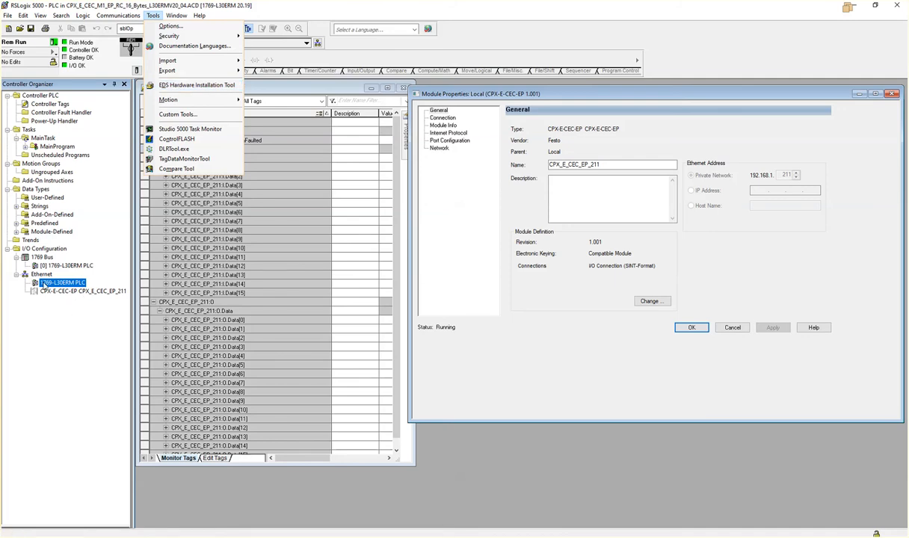
Go offline from the controller and select the Ethernet network node in the I/O tree
right_click(63, 283)
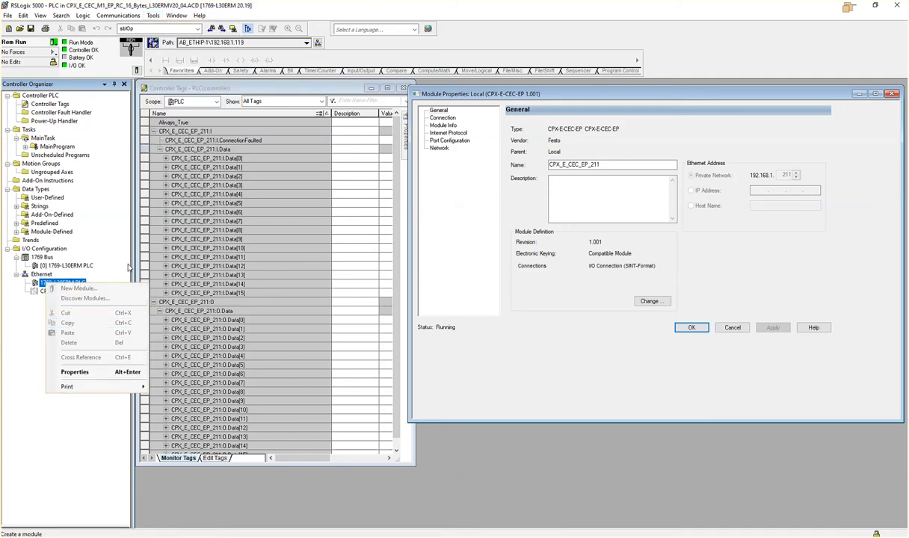
mouse_move(84, 299)
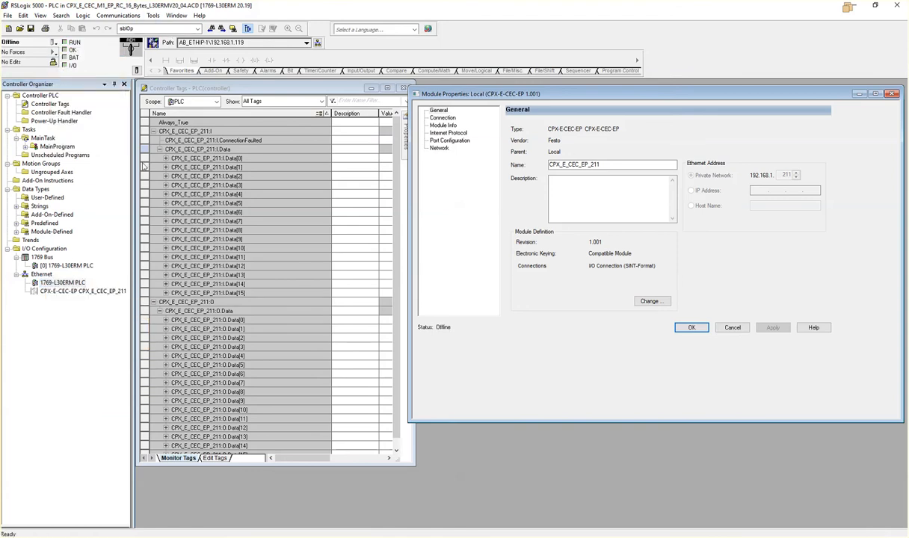
left_click(690, 175)
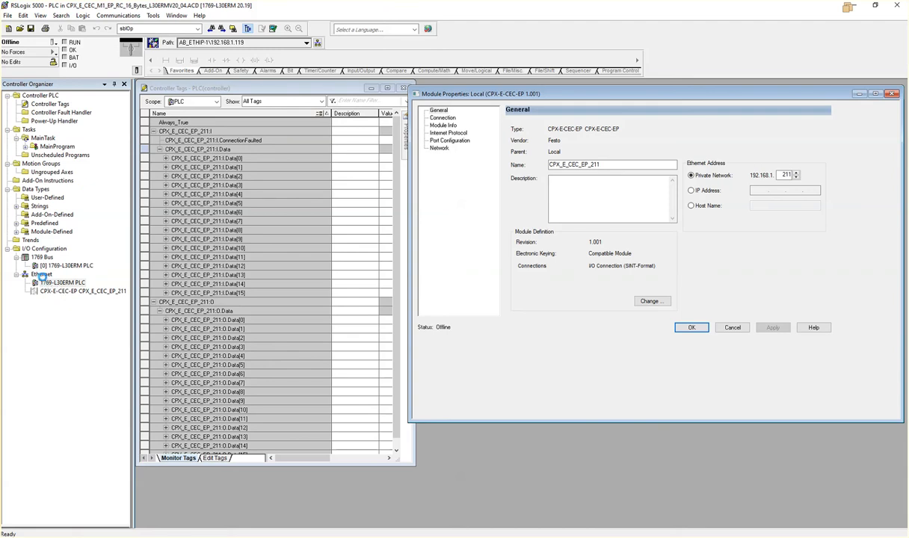
left_click(42, 275)
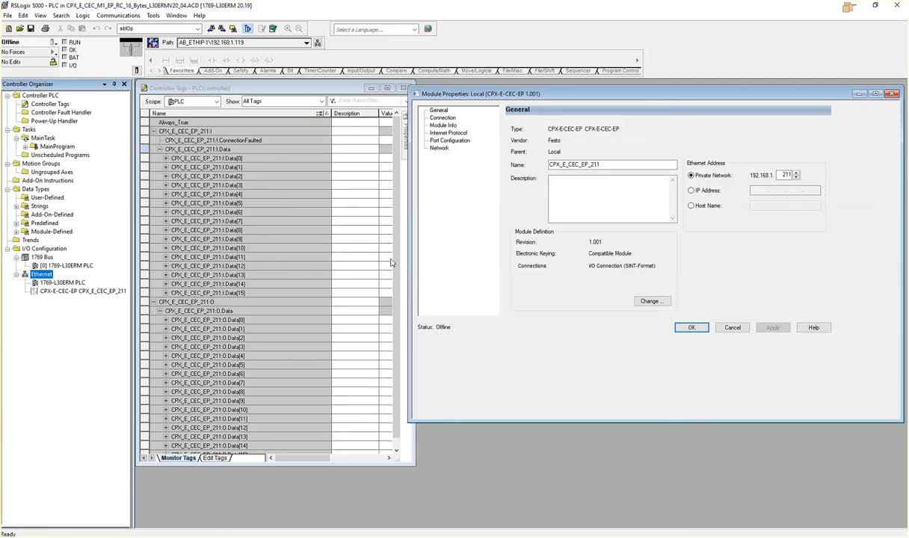
left_click(652, 301)
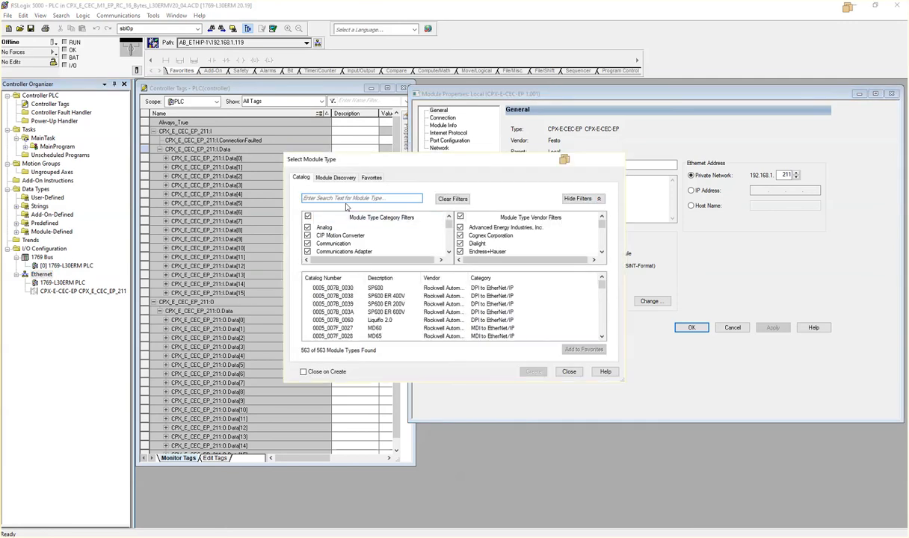
type("cec")
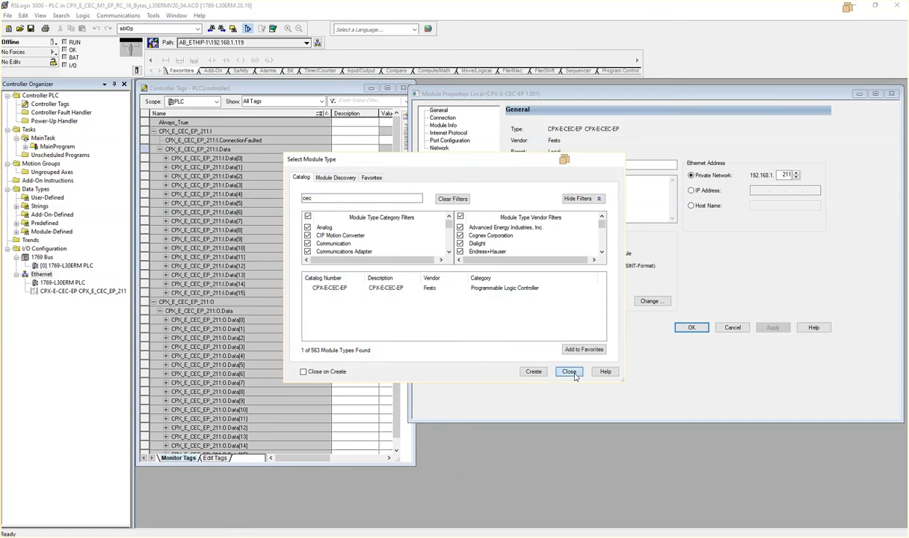
left_click(568, 371)
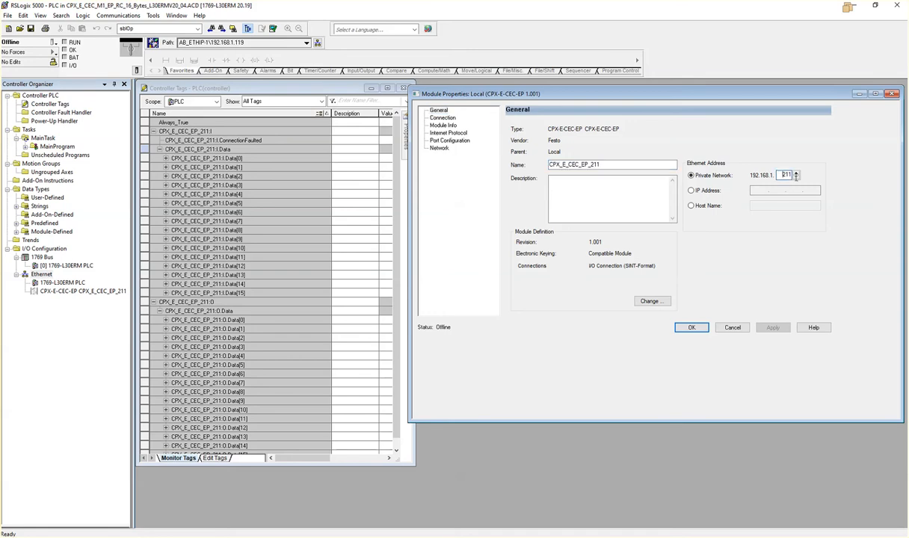
Change the module definition so Electronic Keying is Exact Match and confirm it
left_click(652, 300)
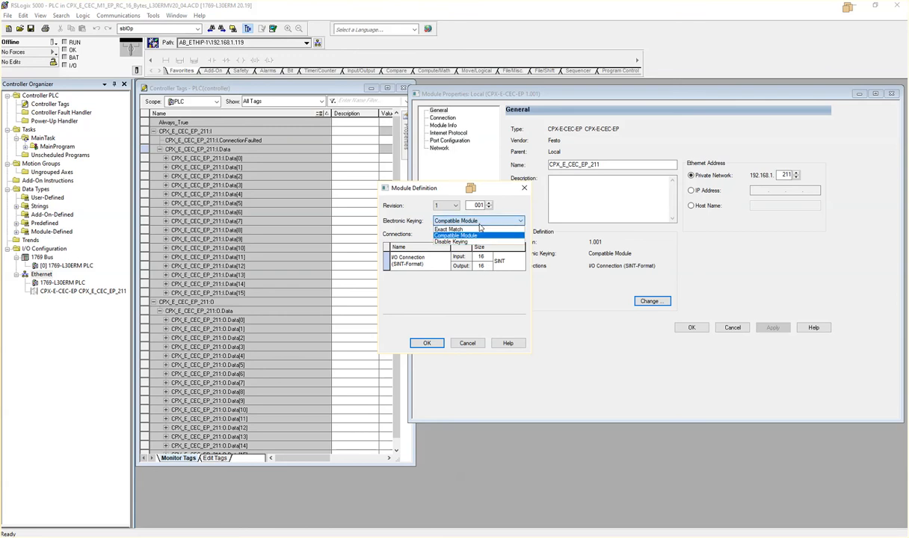
mouse_move(448, 230)
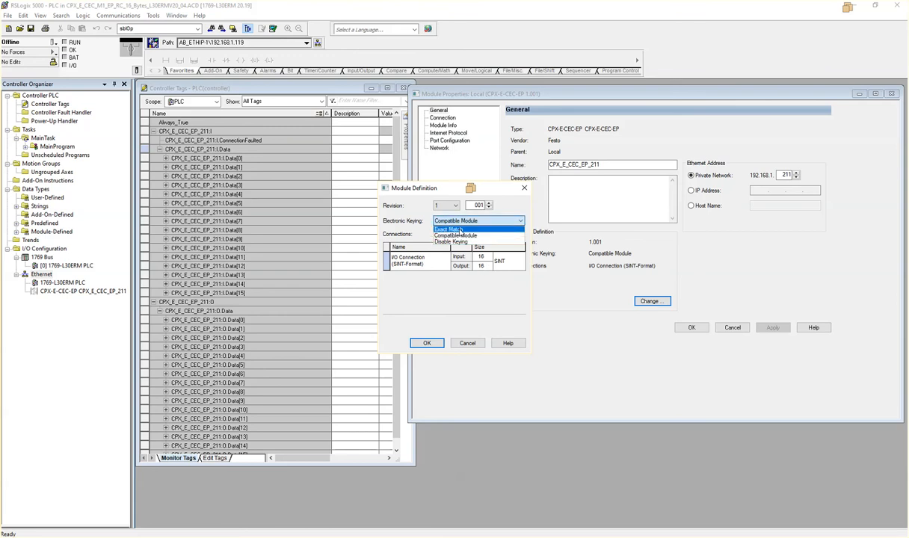
left_click(451, 230)
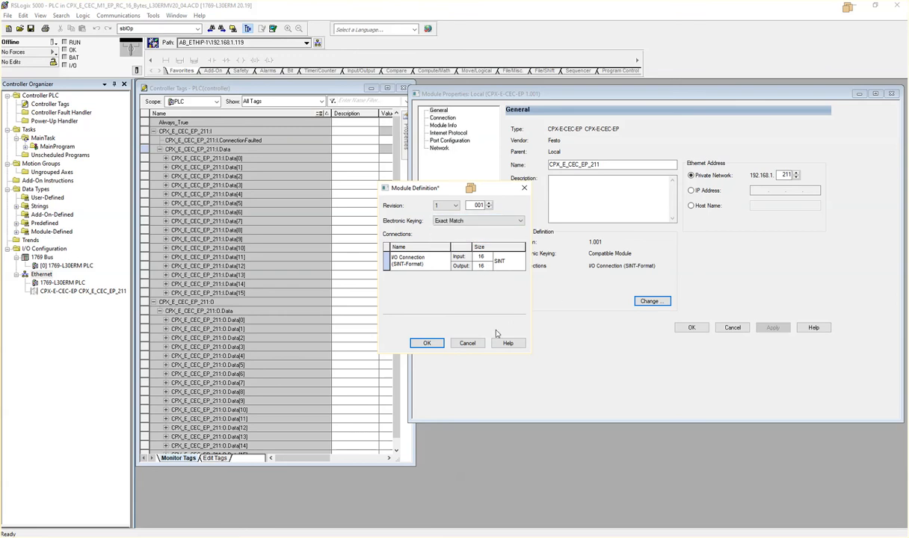
left_click(427, 342)
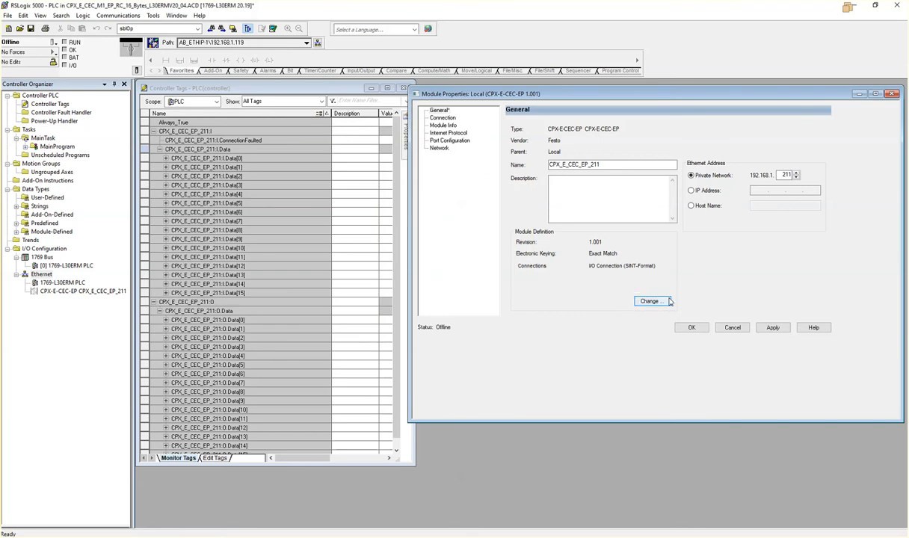
Show the CPX-E-CEC-EP module's connection settings with its I/O connection and packet interval
left_click(442, 117)
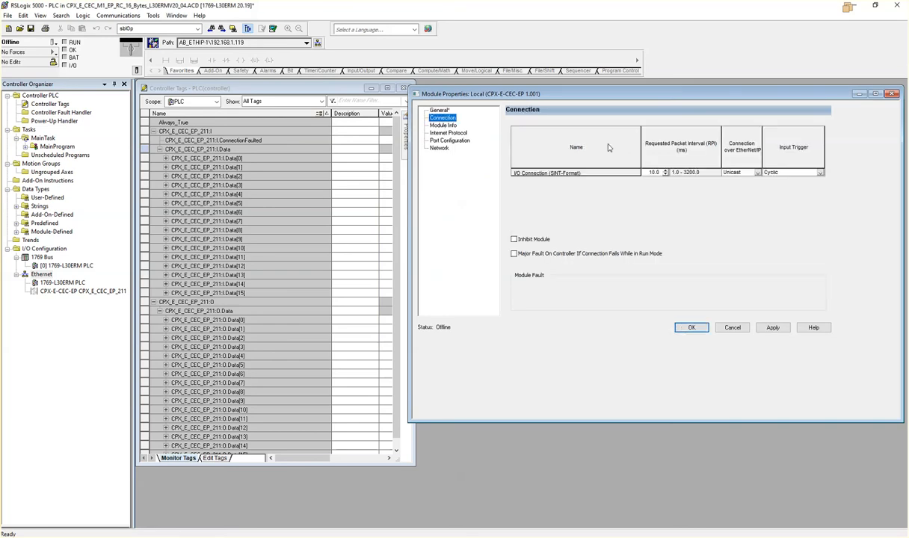
mouse_move(676, 168)
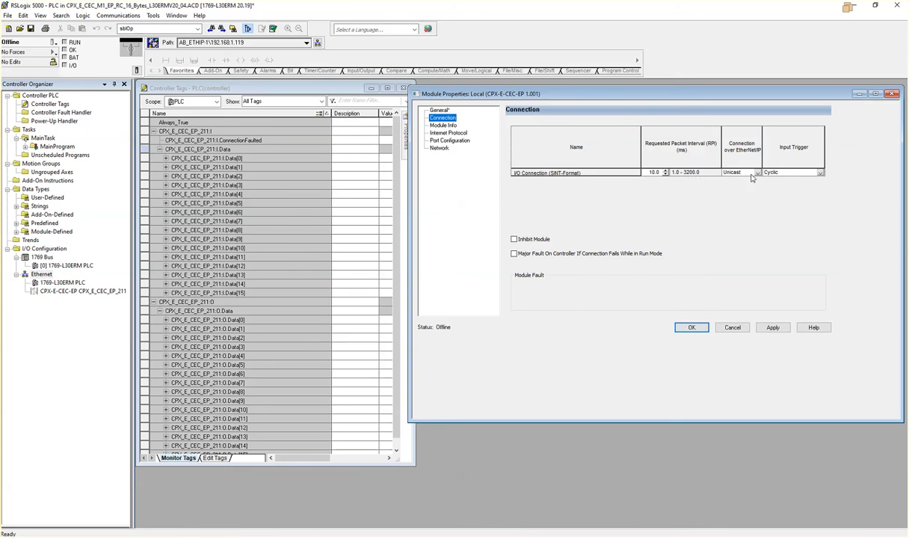
mouse_move(774, 182)
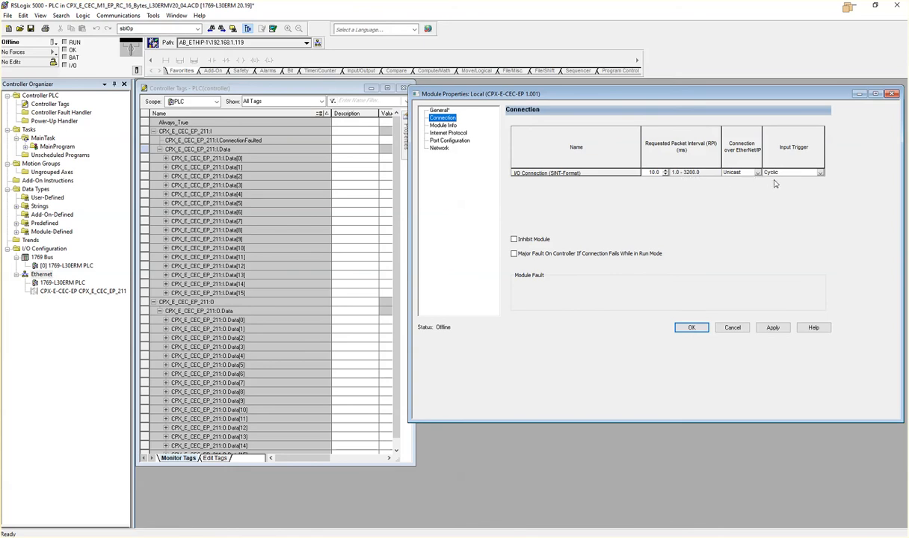
mouse_move(607, 200)
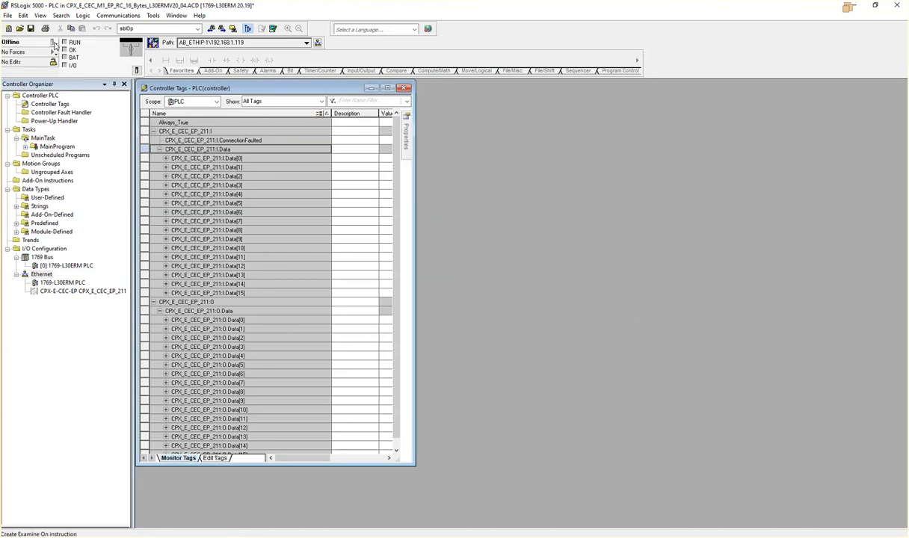
Download the project to the CompactLogix controller from the Offline status dropdown and confirm
left_click(54, 42)
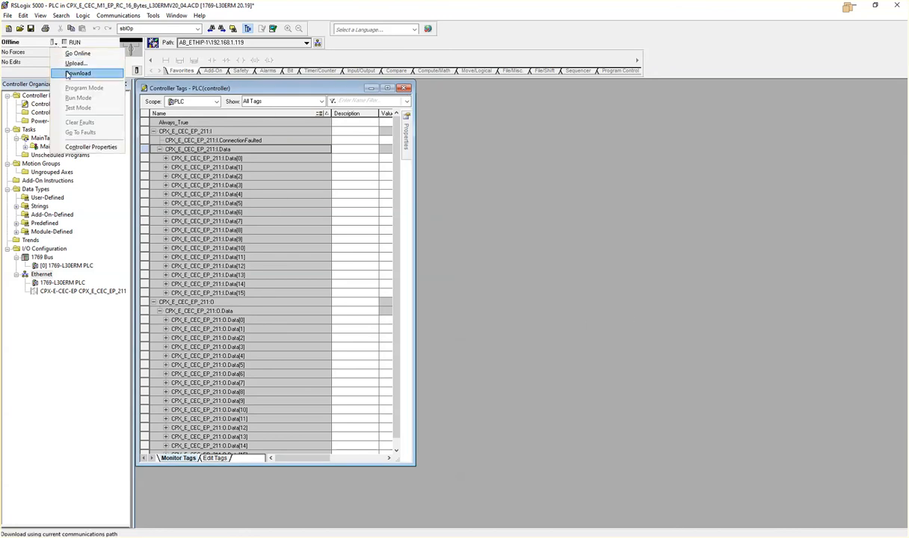
left_click(78, 73)
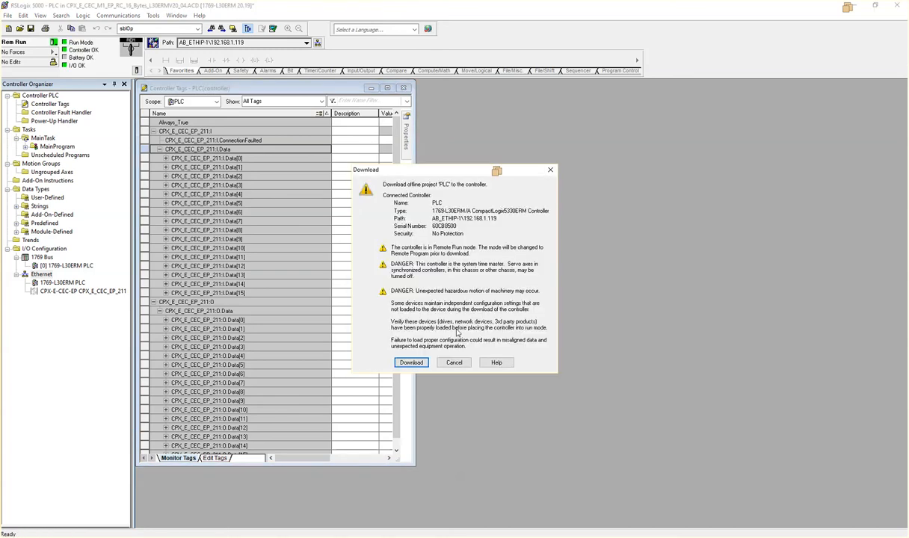
left_click(409, 363)
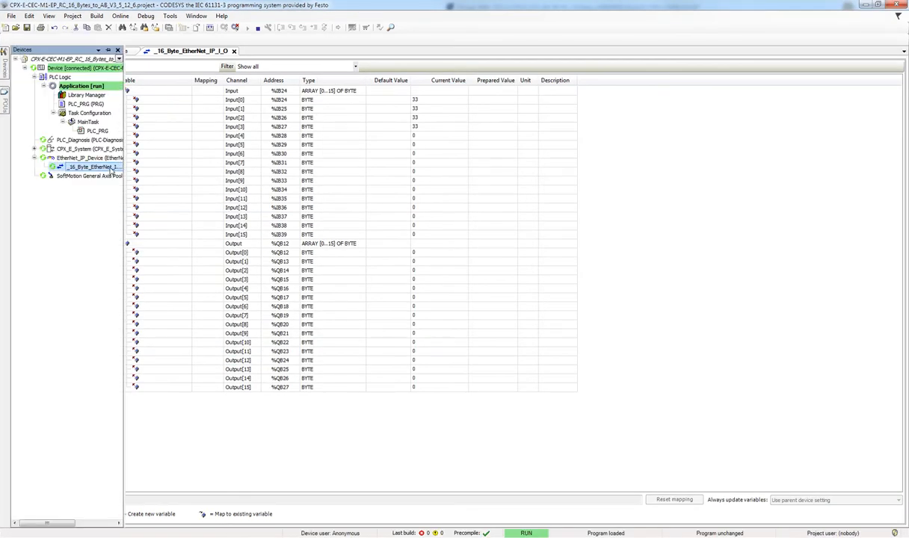
Inspect the EtherNet_IP_Device's Gateway and DHCP network parameters, then show its I/O Mapping page
right_click(84, 166)
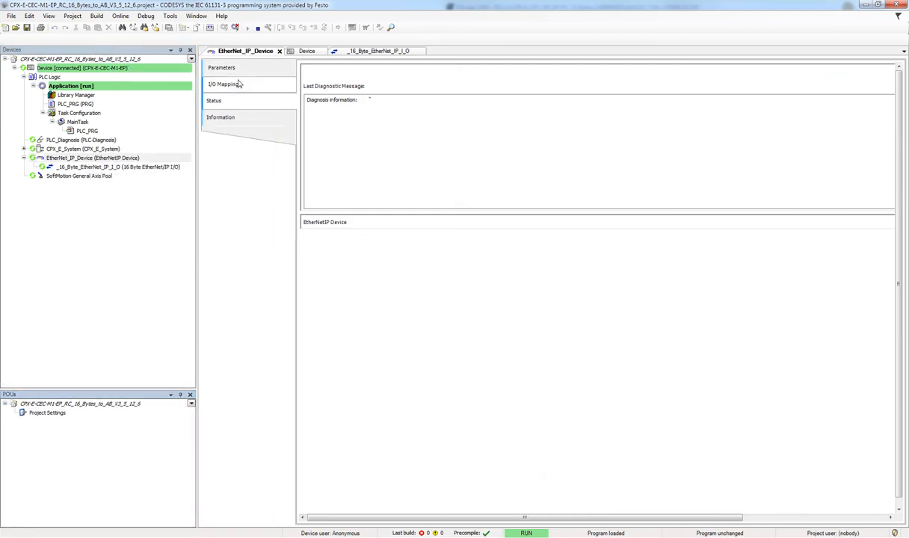
left_click(221, 68)
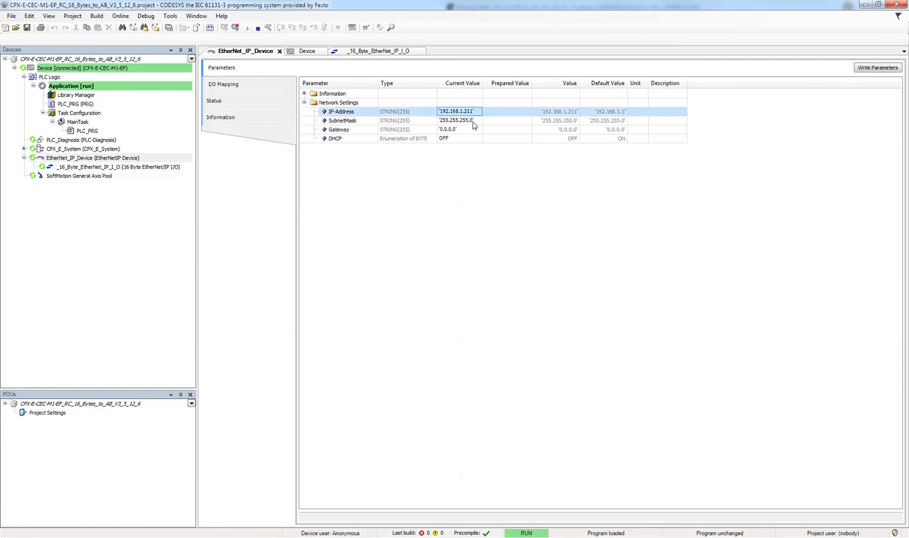
mouse_move(461, 132)
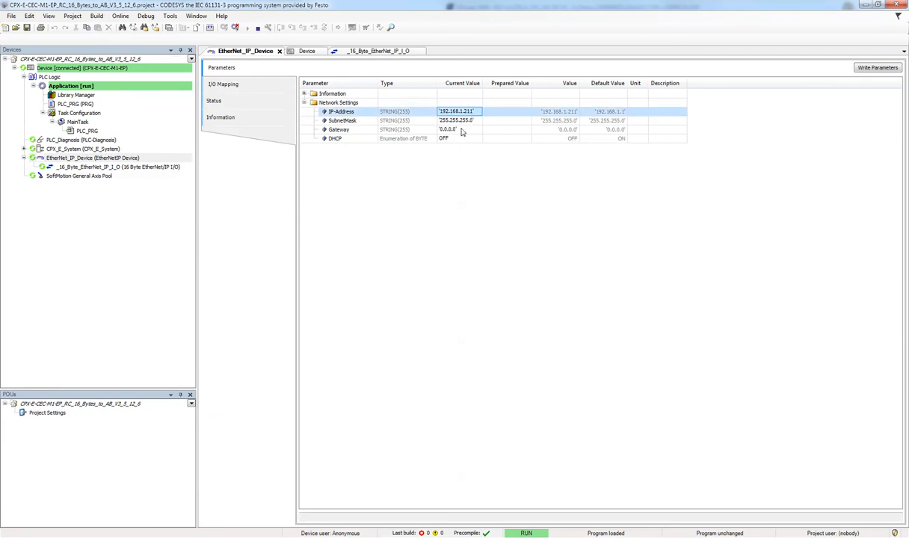
left_click(447, 129)
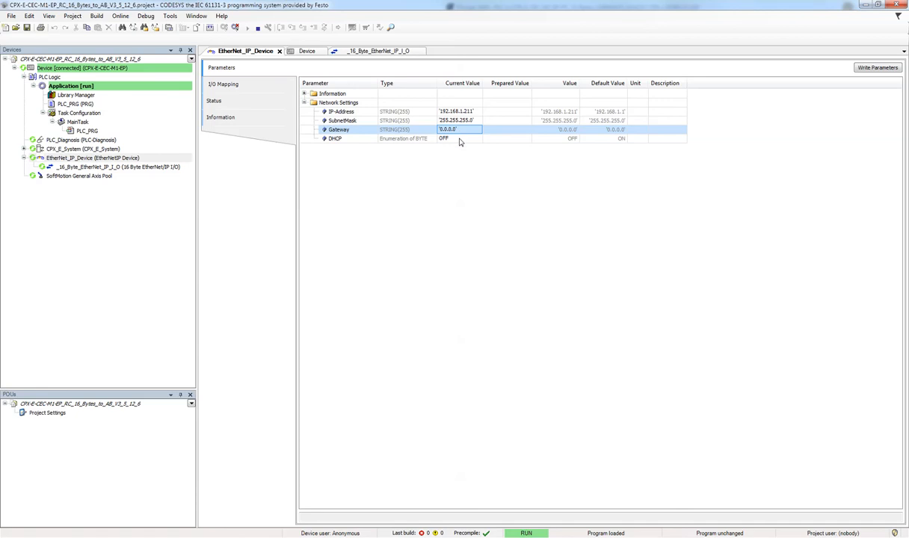
left_click(458, 137)
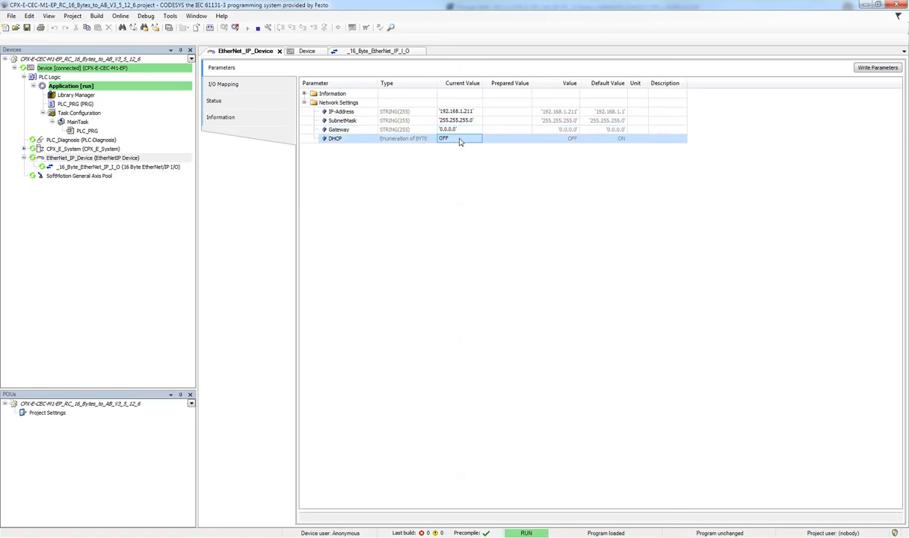
mouse_move(362, 112)
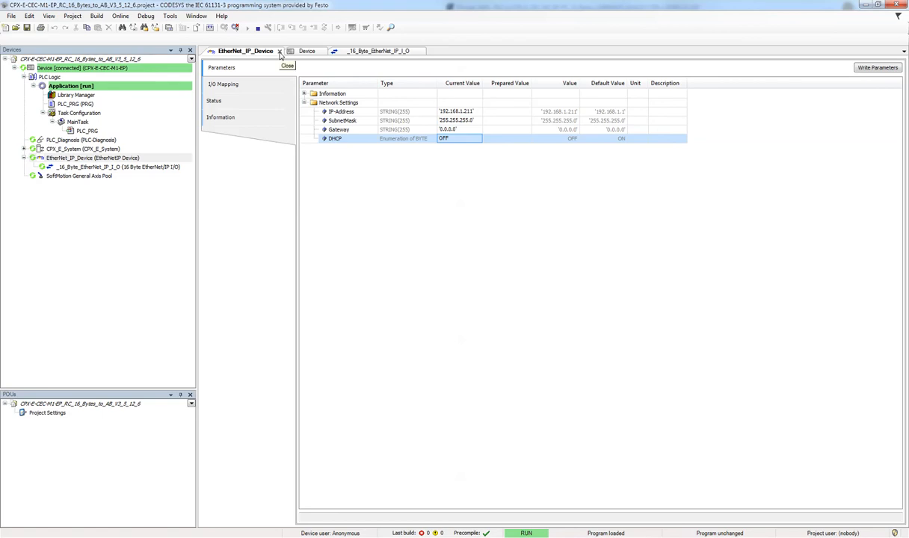
left_click(223, 84)
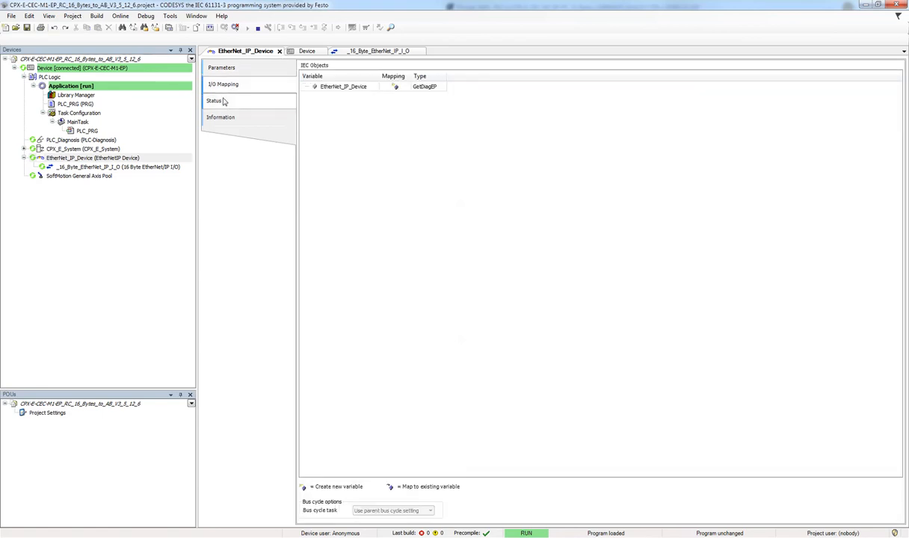
Check the device status in CODESYS, edit an :O Data byte in RSLogix, and reveal the CODESYS device tree
left_click(213, 100)
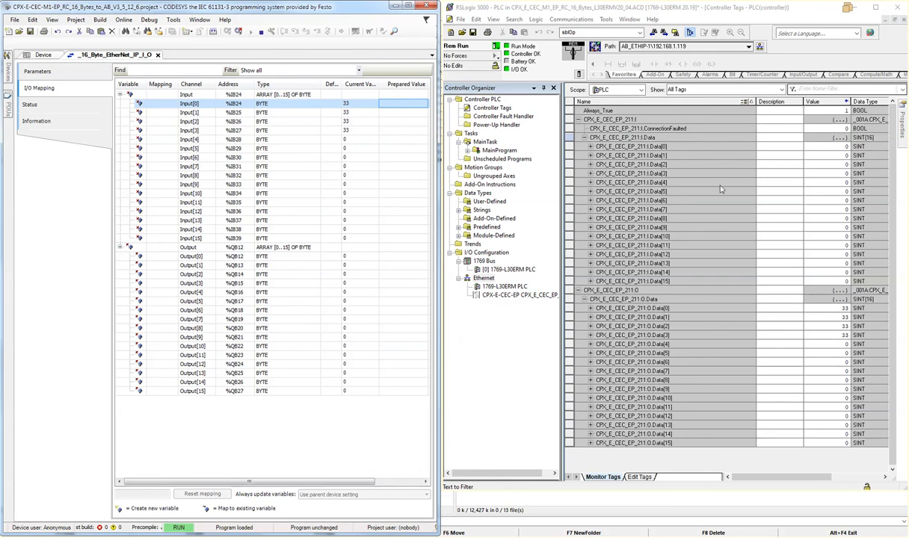
mouse_move(837, 317)
type("1")
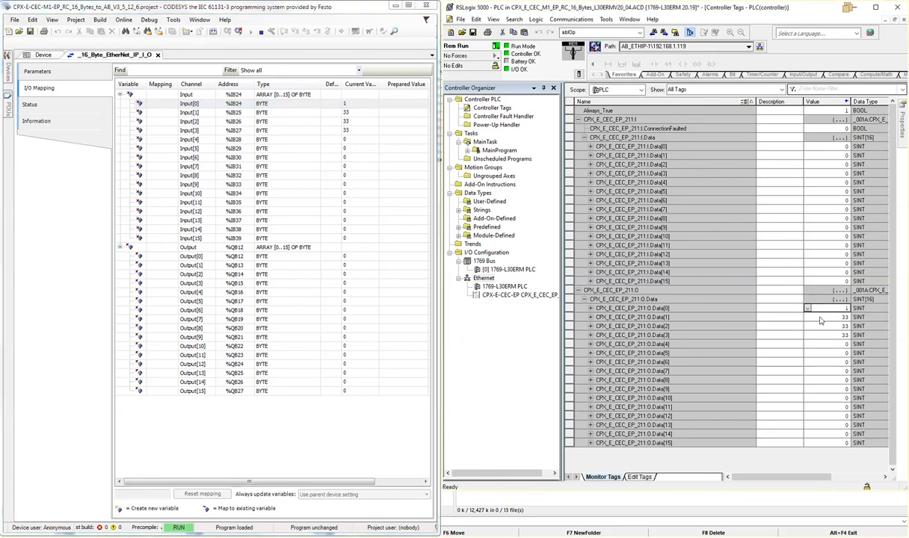
left_click(837, 317)
type("2")
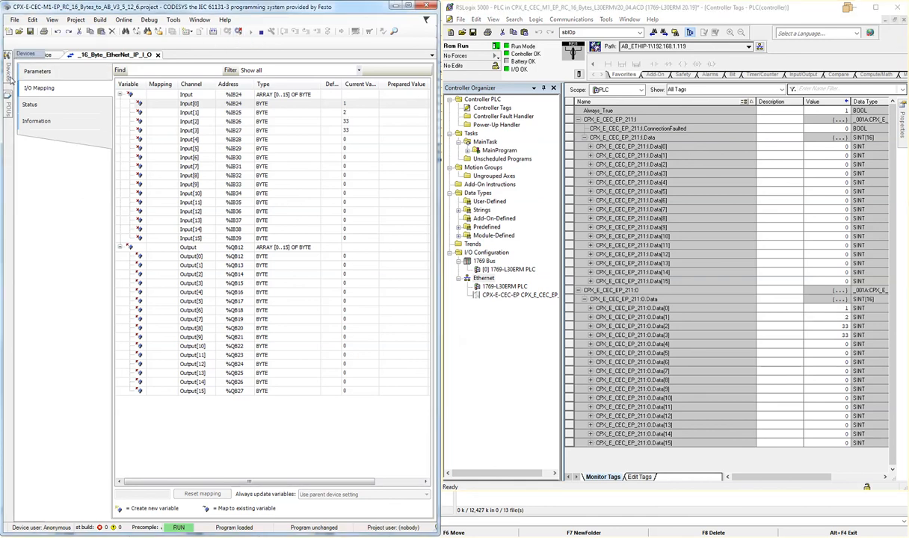
left_click(24, 54)
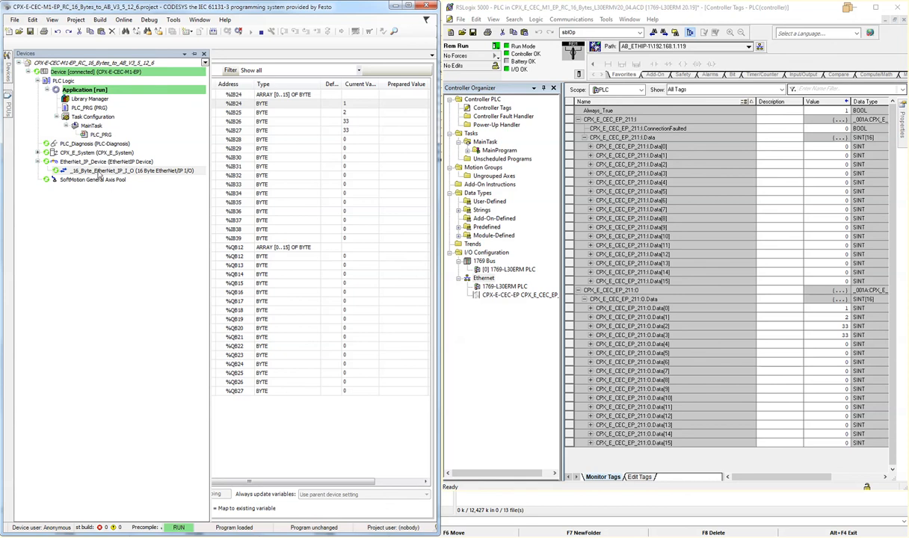
Enter RSLogix :O Data values and pick a CODESYS 16-byte module output byte to set in return
double_click(108, 170)
type("16")
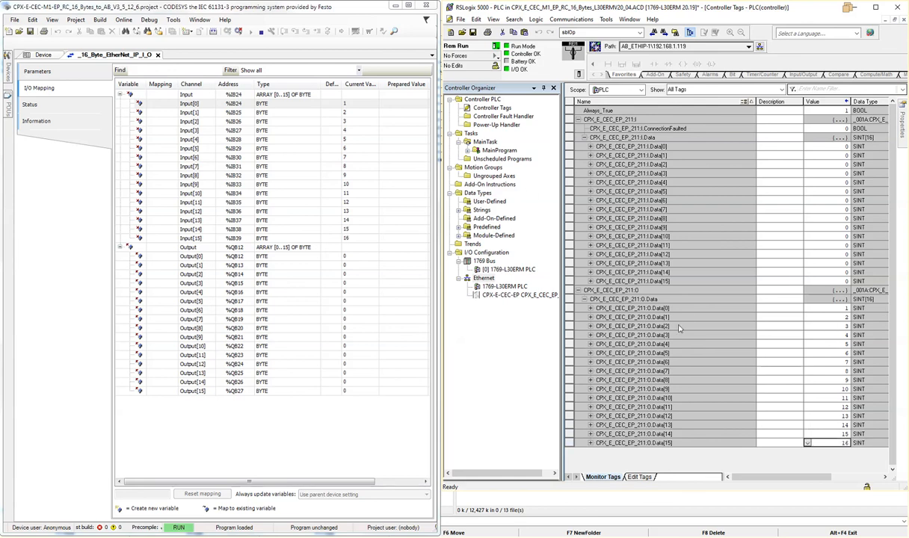
left_click(635, 308)
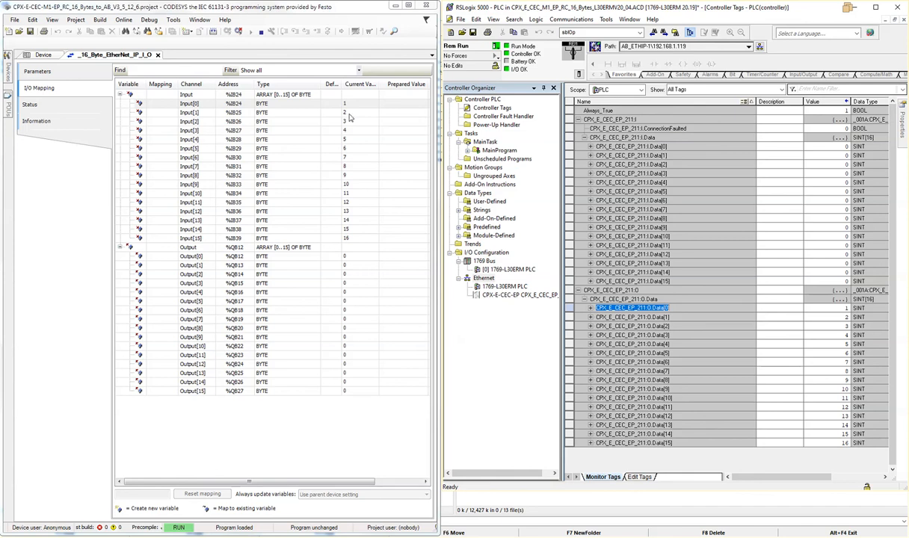
left_click(358, 238)
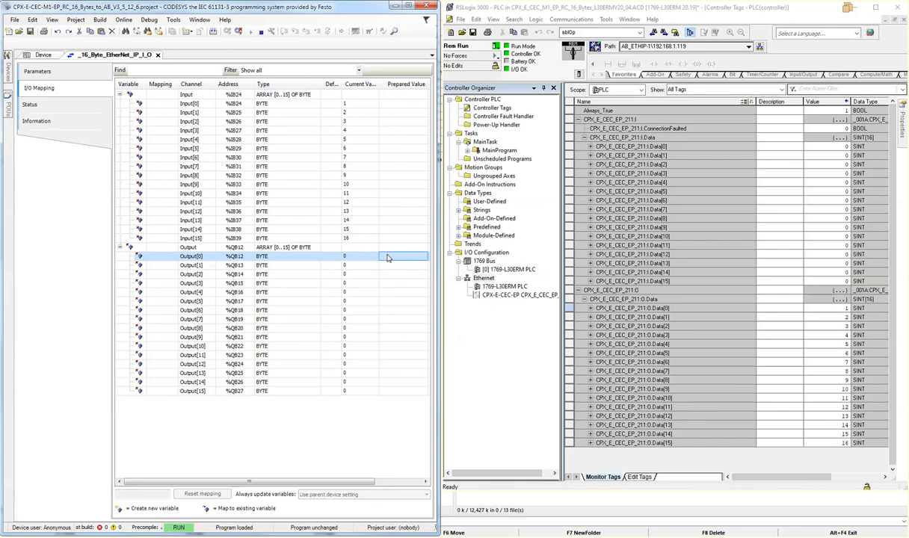
mouse_move(403, 272)
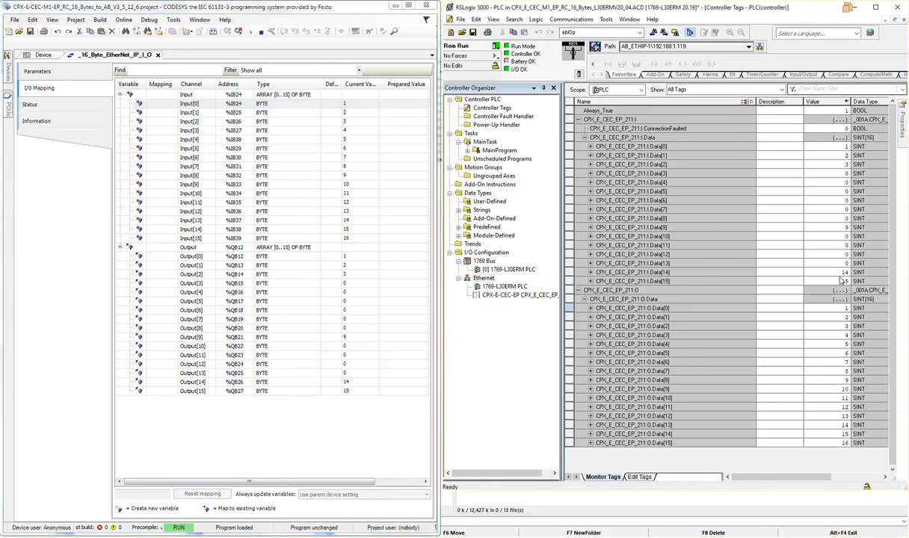
Review the controller's properties, then show About RSLogix 5000 with its version details
left_click(628, 200)
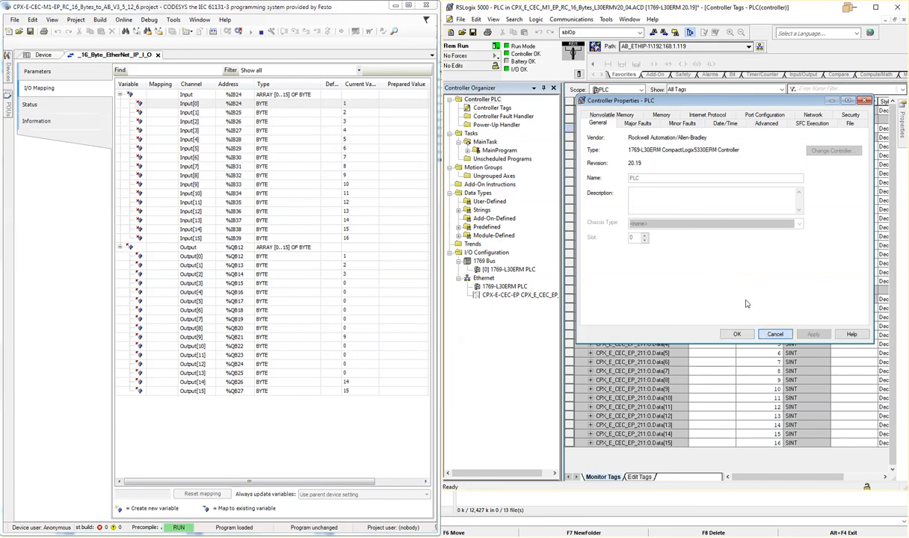
left_click(651, 18)
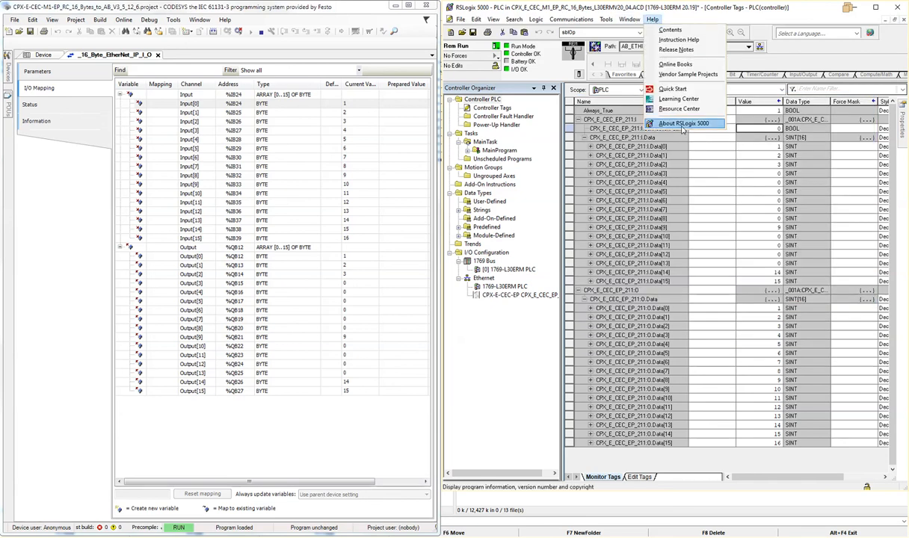
left_click(680, 123)
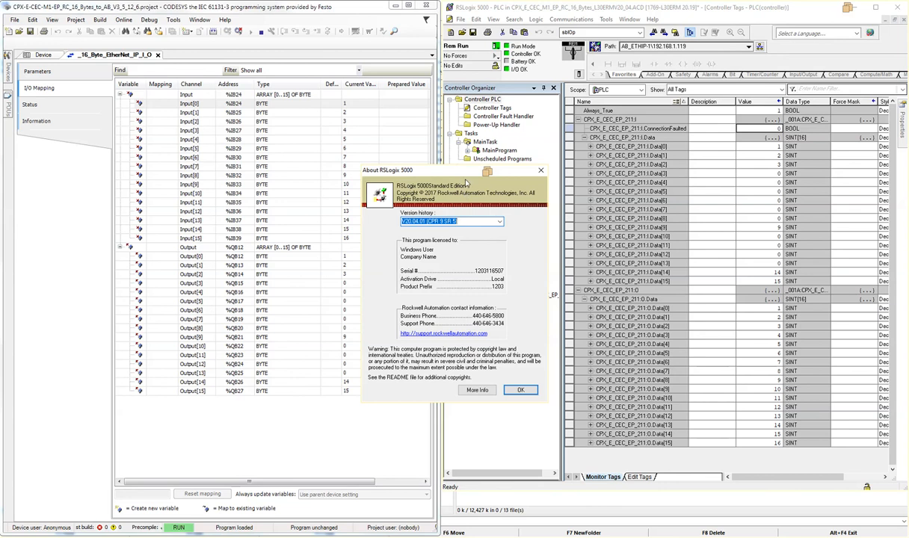